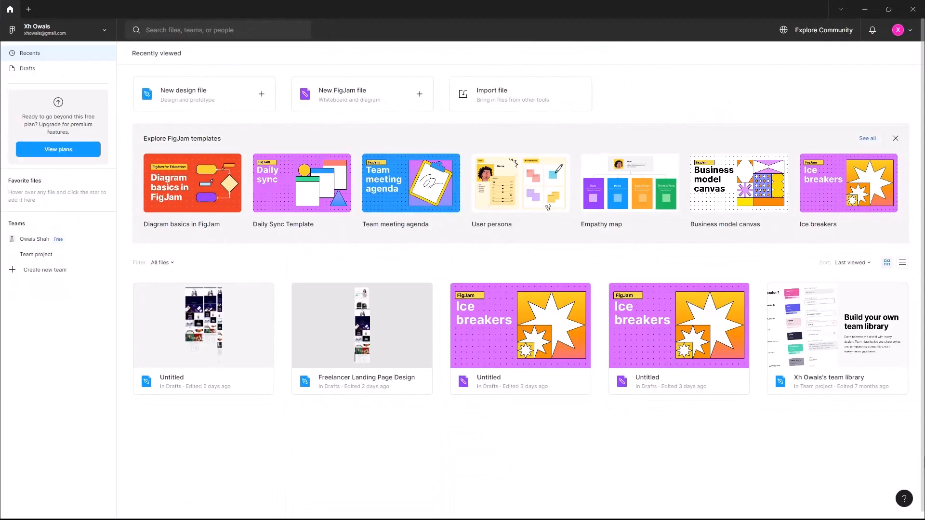
{"action": "mouse_move", "coordinate": [559, 278]}
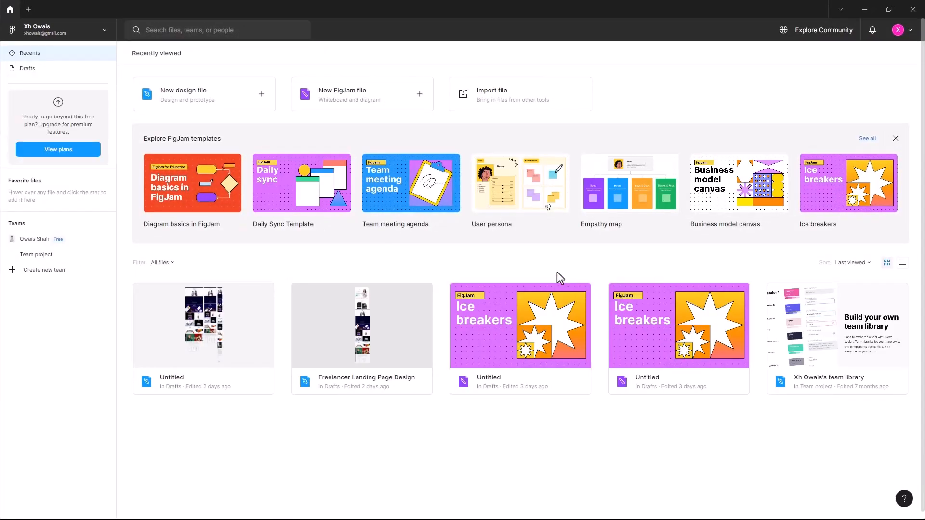
Create a blank design file and bring up the Plugins browser from Resources.
{"action": "left_click", "coordinate": [183, 91]}
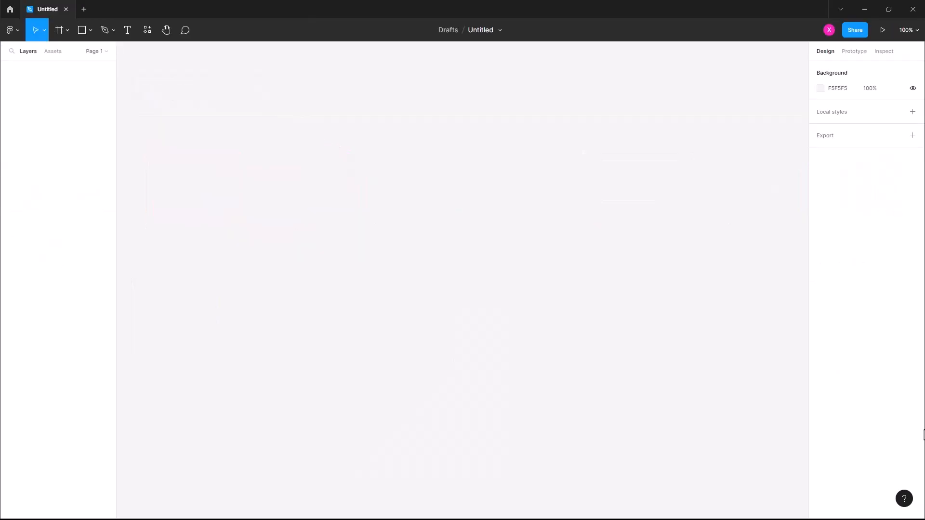
{"action": "mouse_move", "coordinate": [136, 89]}
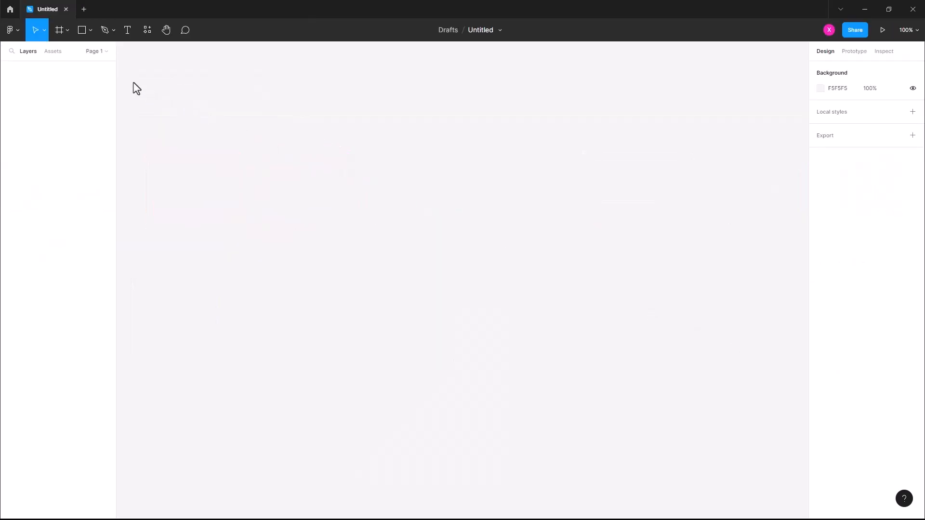
{"action": "left_click", "coordinate": [10, 30]}
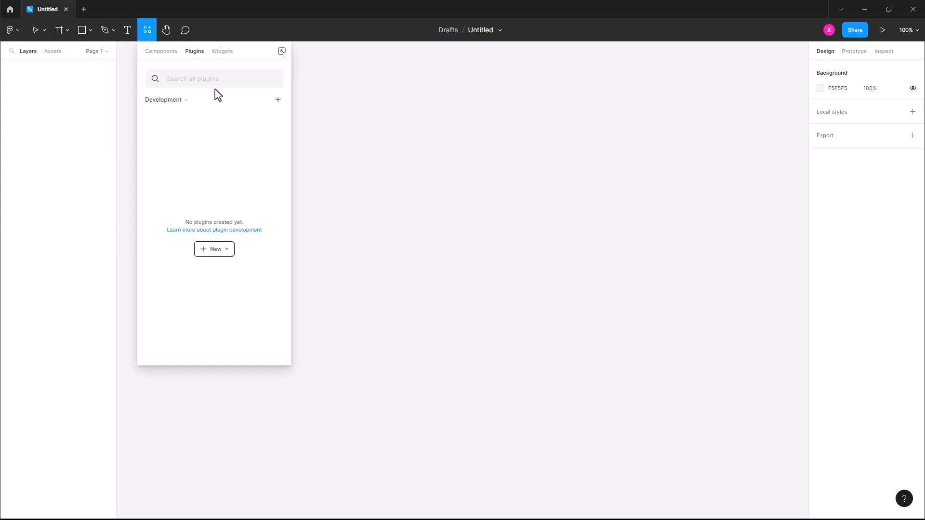
Search the plugins for 'html' to reach the html.to.design details page.
{"action": "left_click", "coordinate": [214, 78]}
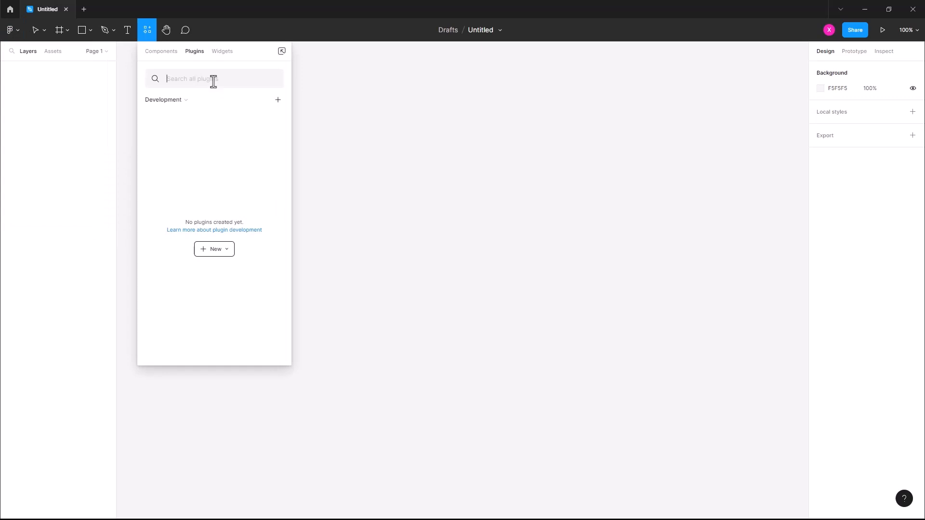
{"action": "type", "text": "html"}
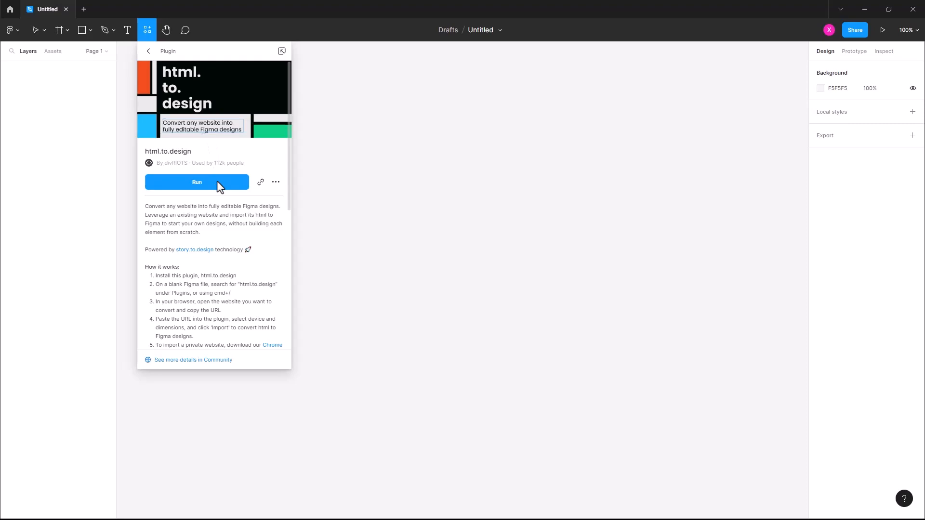
{"action": "left_click", "coordinate": [196, 182]}
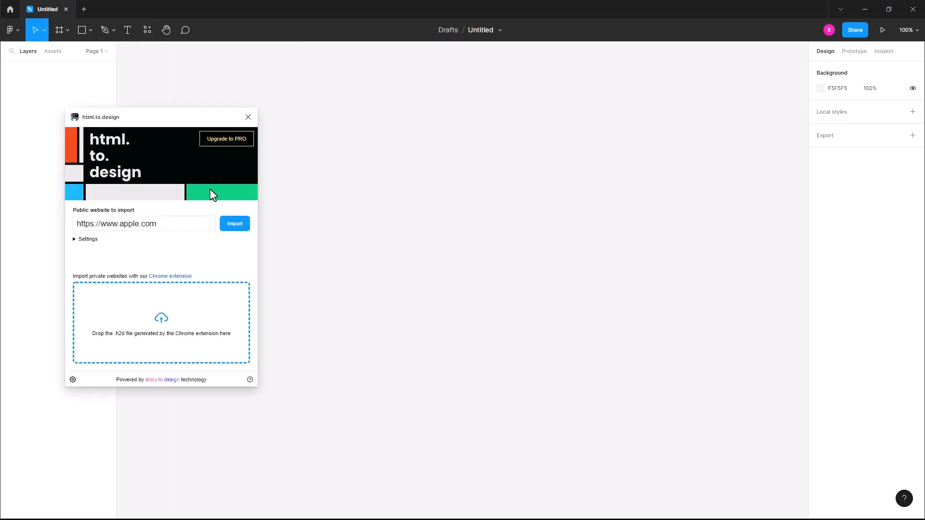
{"action": "mouse_move", "coordinate": [209, 199]}
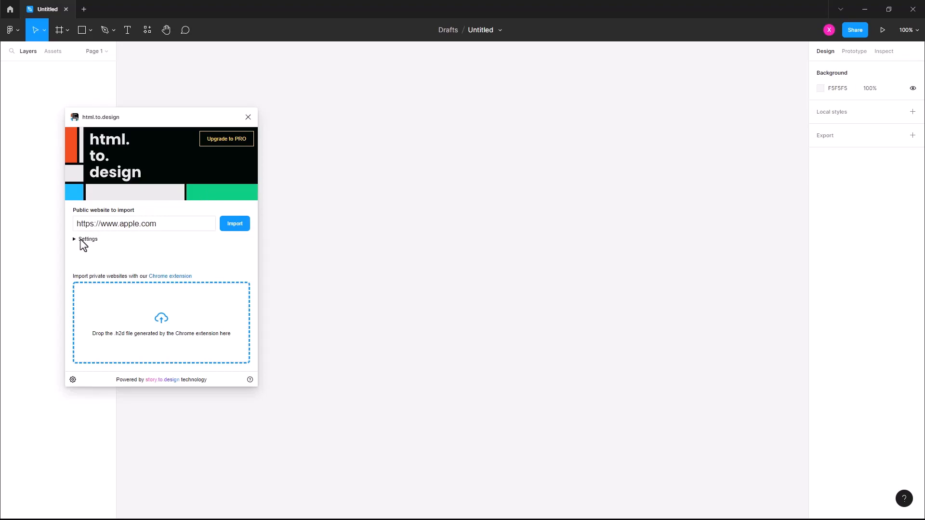
{"action": "left_click", "coordinate": [87, 239]}
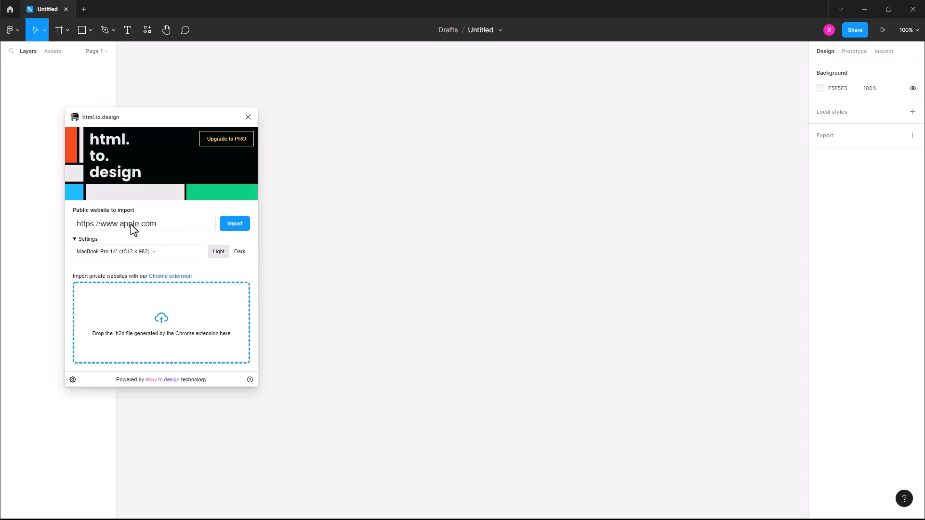
{"action": "type", "text": "https://www.netflix.com"}
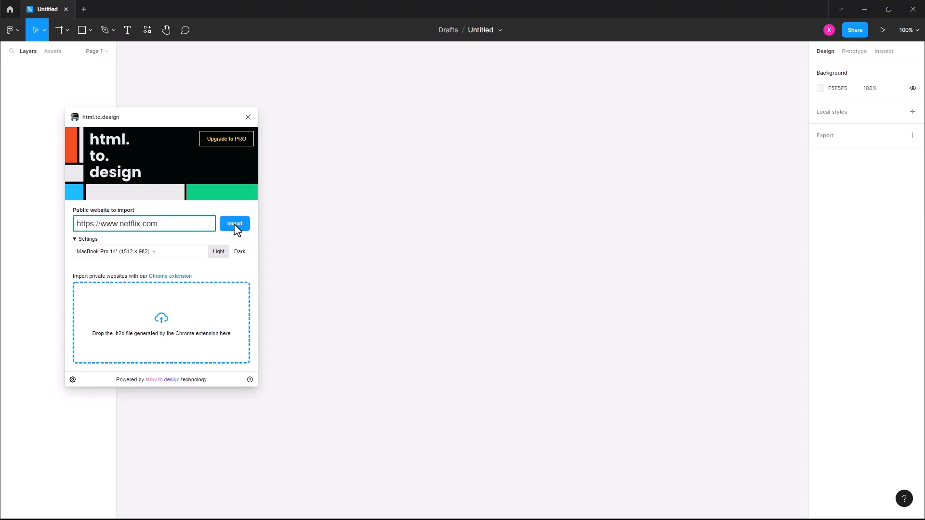
Import the Netflix homepage as a MacBook Pro 14" frame and review it down to the FAQ.
{"action": "left_click", "coordinate": [235, 224]}
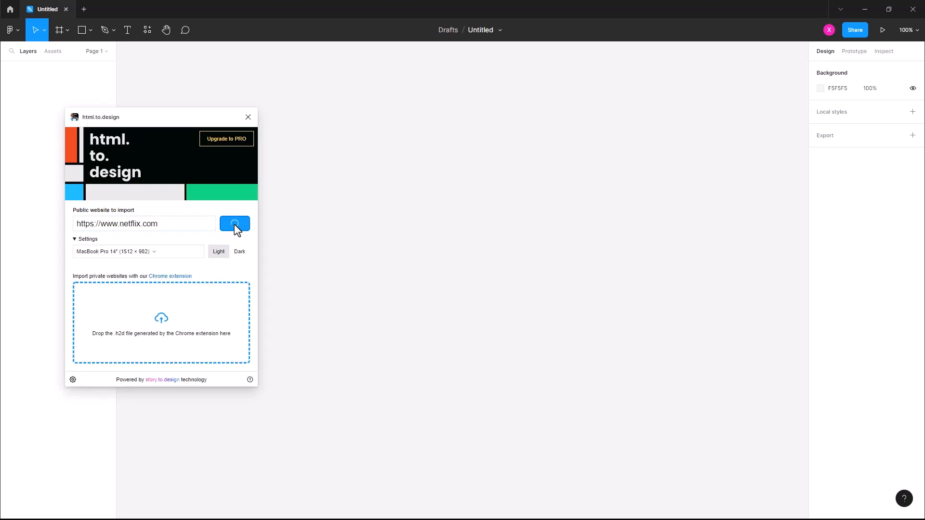
{"action": "left_click", "coordinate": [235, 224]}
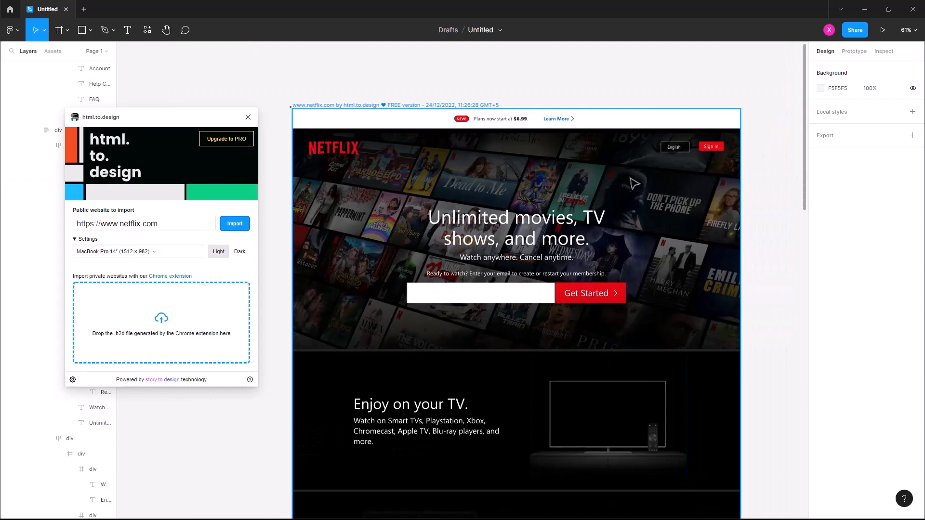
{"action": "mouse_move", "coordinate": [534, 319]}
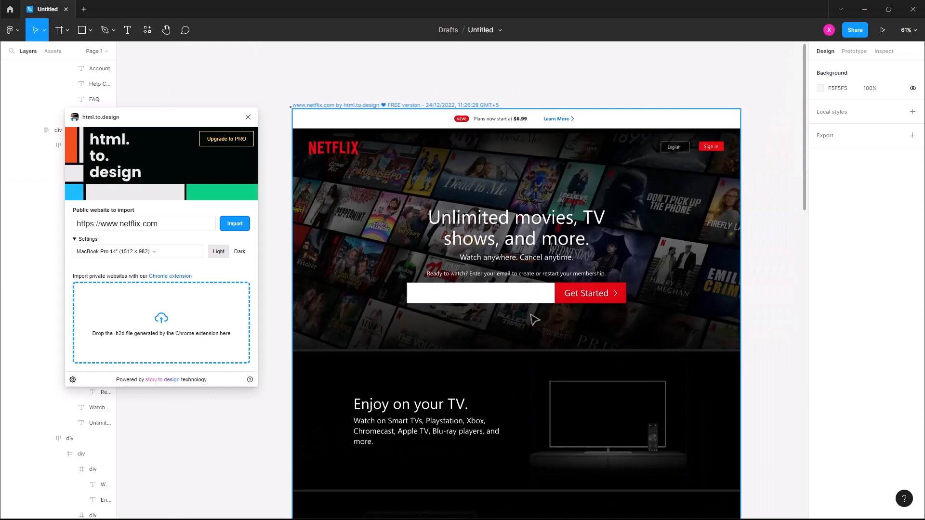
{"action": "scroll", "scroll_direction": "down", "scroll_amount": 3}
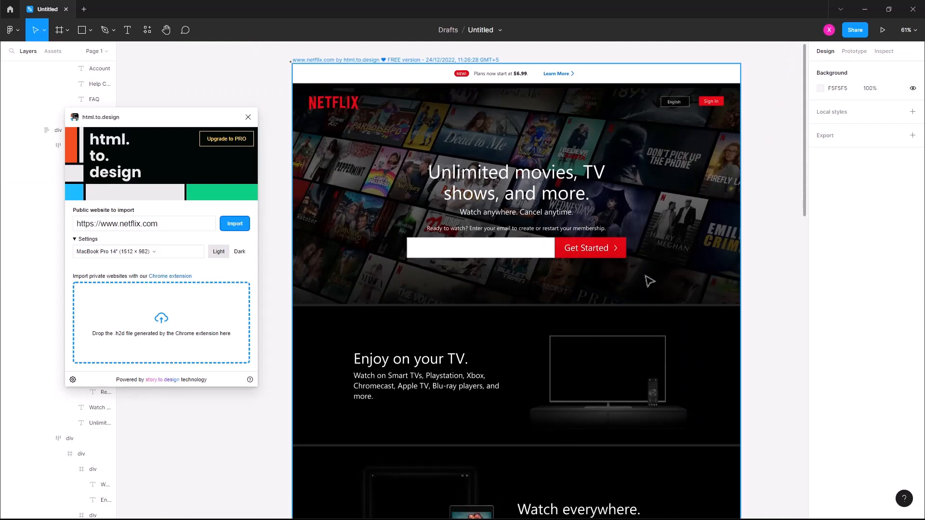
{"action": "scroll", "scroll_direction": "down", "scroll_amount": 3}
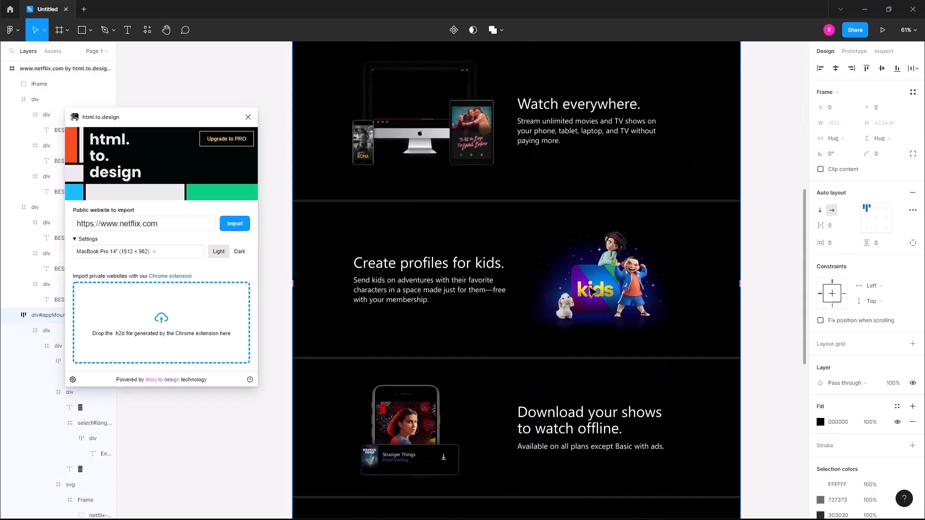
{"action": "scroll", "scroll_direction": "down", "scroll_amount": 3}
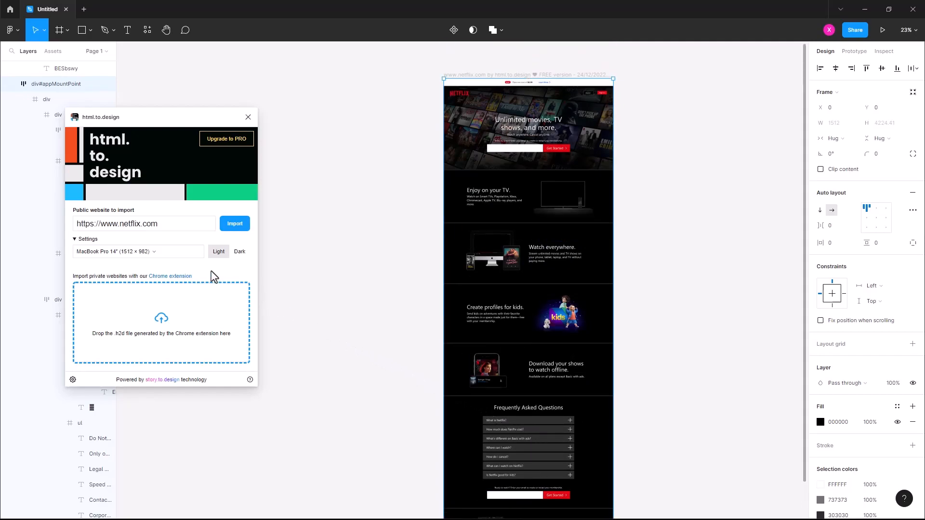
Import the Netflix homepage again at iPad Pro 12.9" (1024 × 1366) beside the desktop frame.
{"action": "left_click", "coordinate": [137, 252]}
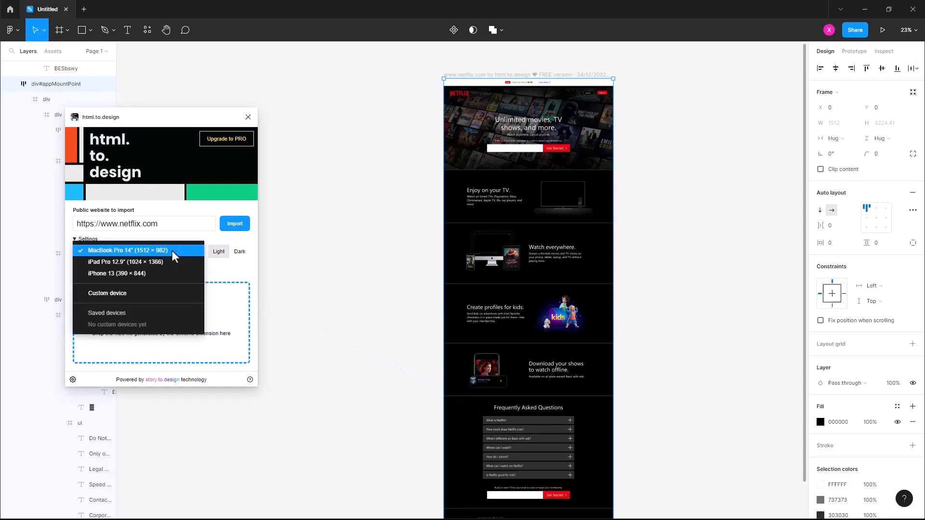
{"action": "left_click", "coordinate": [125, 262]}
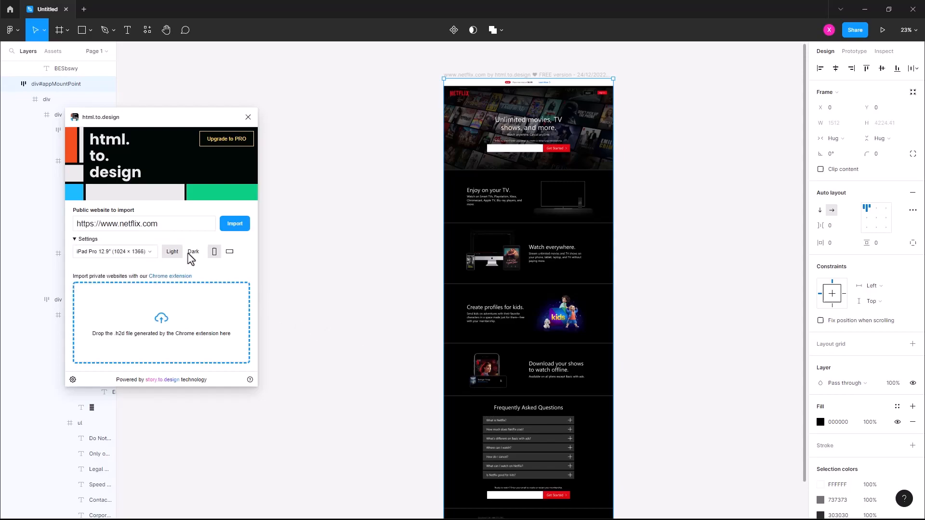
{"action": "left_click", "coordinate": [234, 224]}
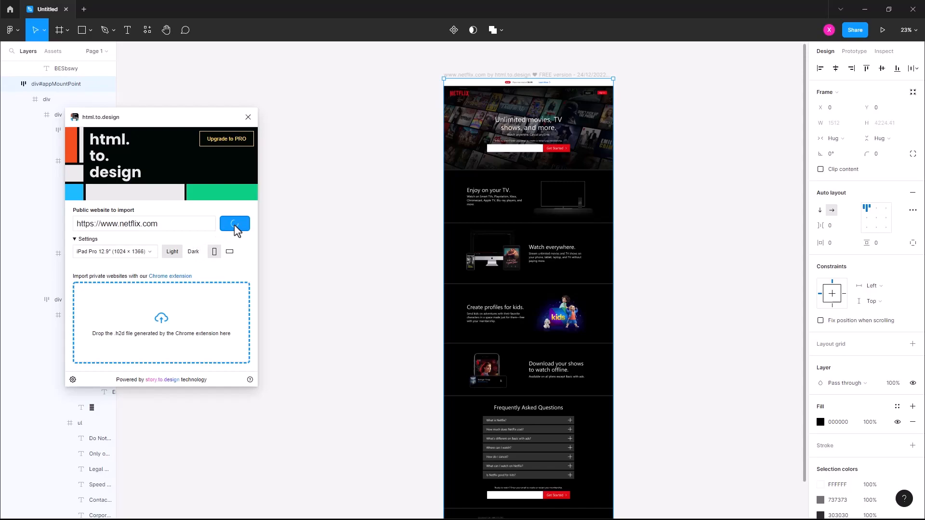
{"action": "left_click", "coordinate": [235, 224]}
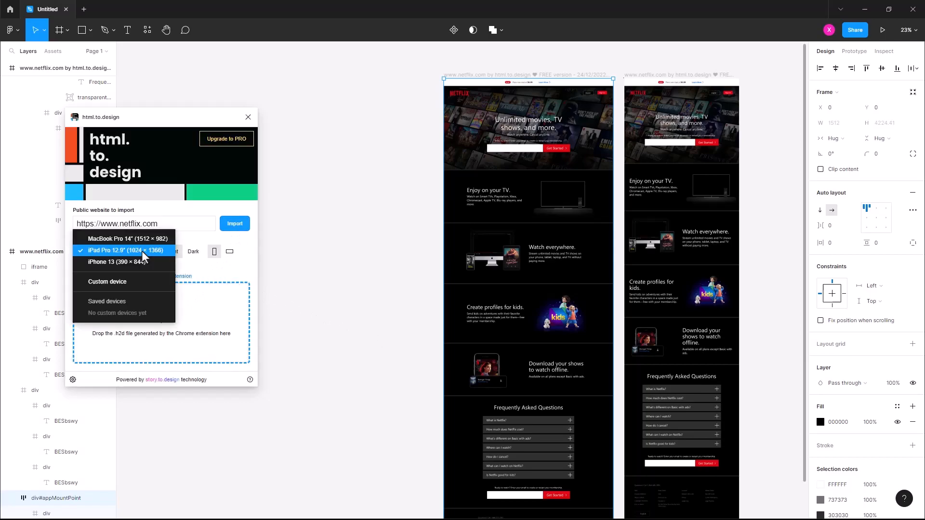
Import the Netflix homepage a third time at iPhone 13 (390 × 844) size.
{"action": "left_click", "coordinate": [118, 262]}
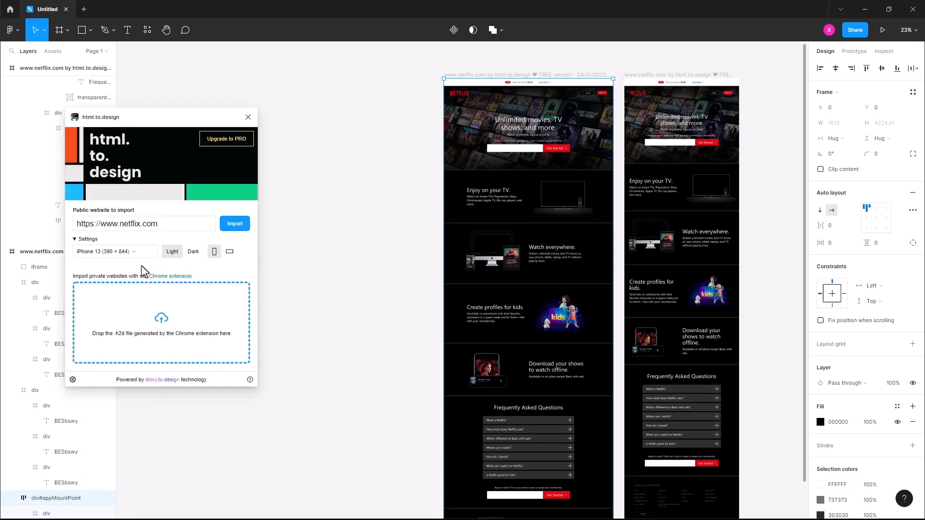
{"action": "left_click", "coordinate": [236, 224]}
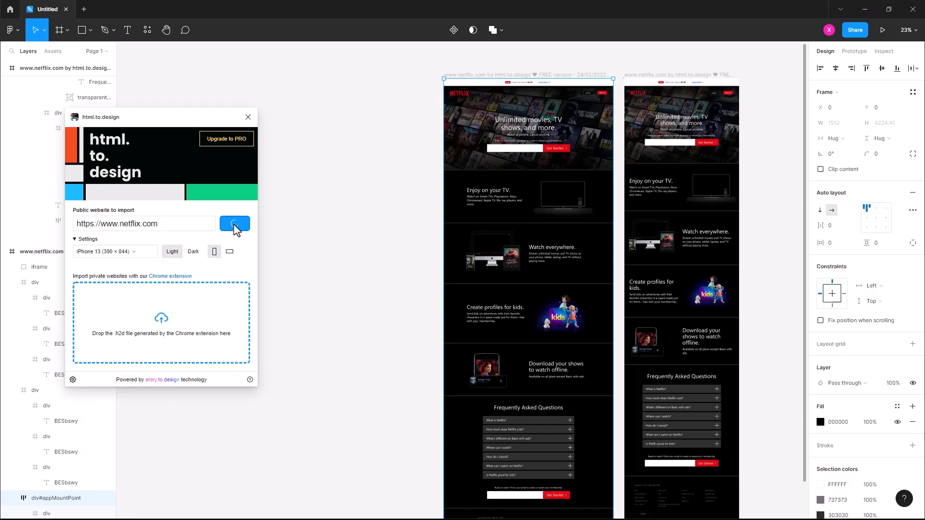
{"action": "left_click", "coordinate": [235, 223]}
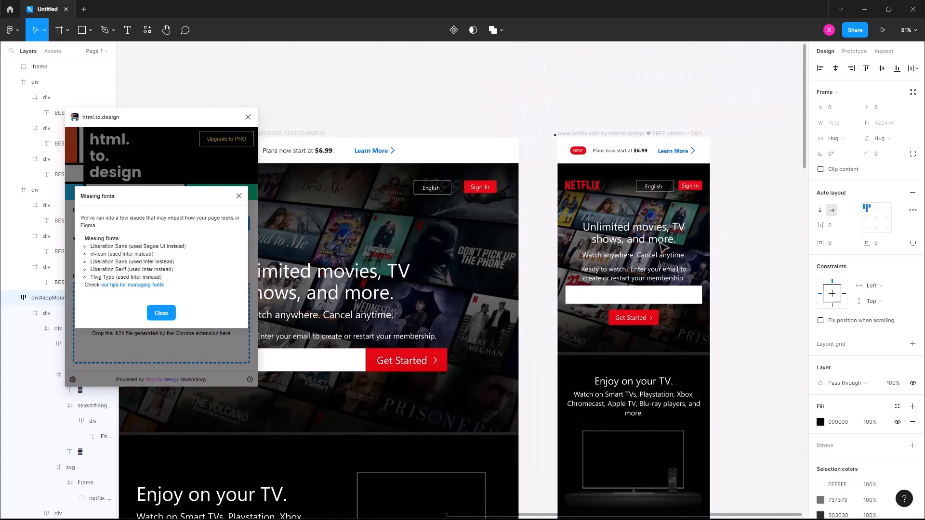
Close the Missing fonts notice, leaving the desktop, iPad and iPhone frames side by side.
{"action": "scroll", "scroll_direction": "down", "scroll_amount": 3}
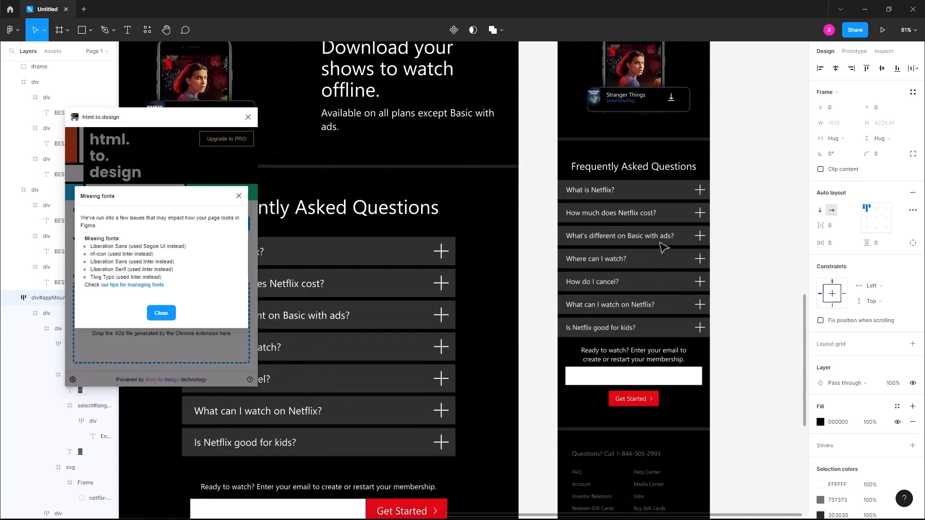
{"action": "scroll", "scroll_direction": "down", "scroll_amount": 3}
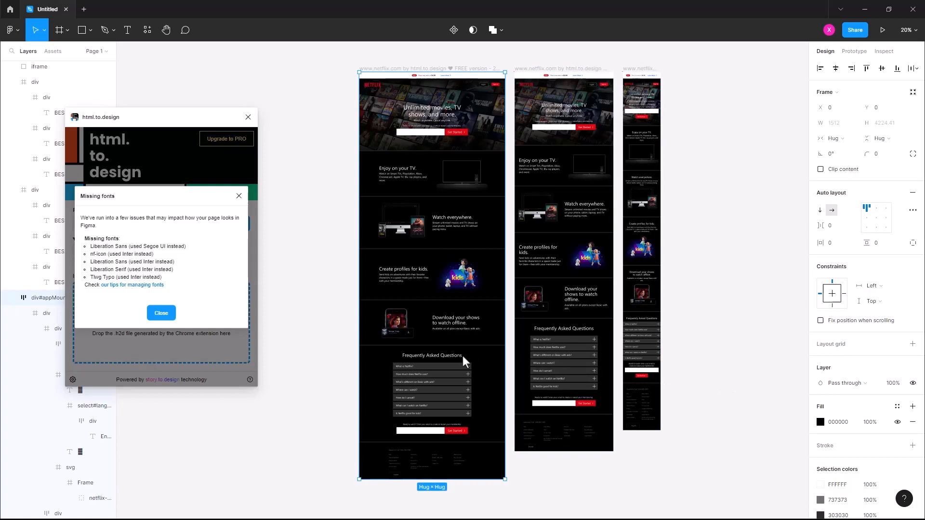
{"action": "left_click", "coordinate": [161, 312]}
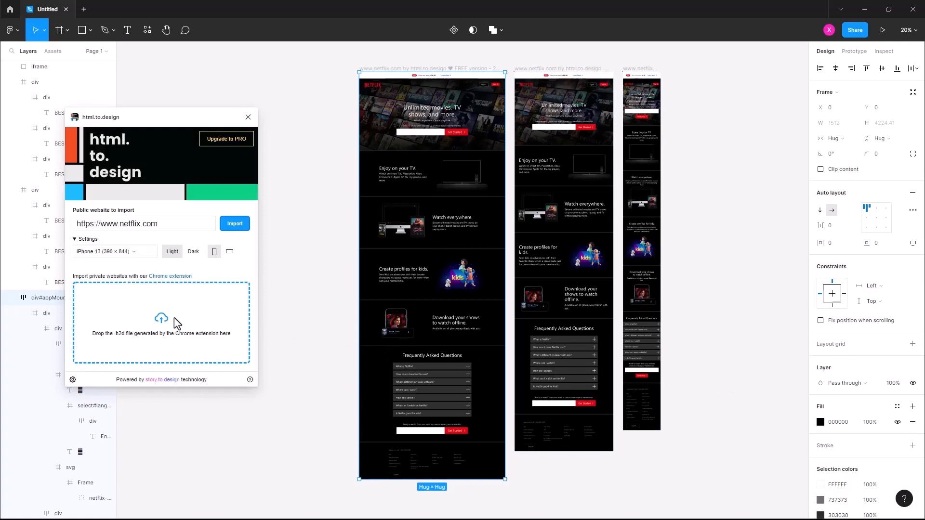